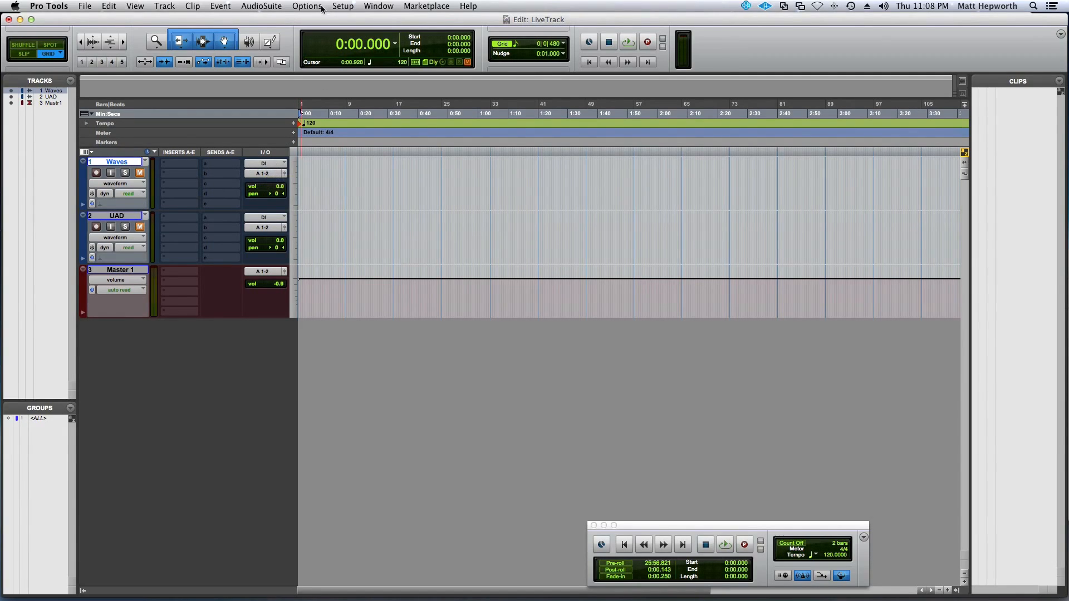
Confirm Delay Compensation is enabled, then show the LiveTrack session in the Mix window.
left_click(306, 6)
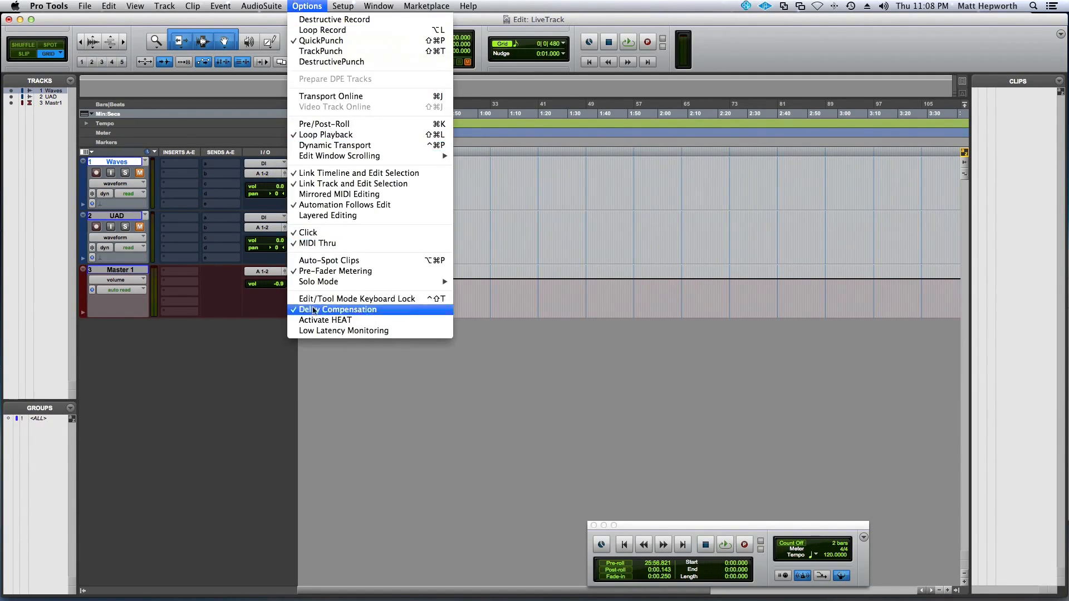
mouse_move(343, 331)
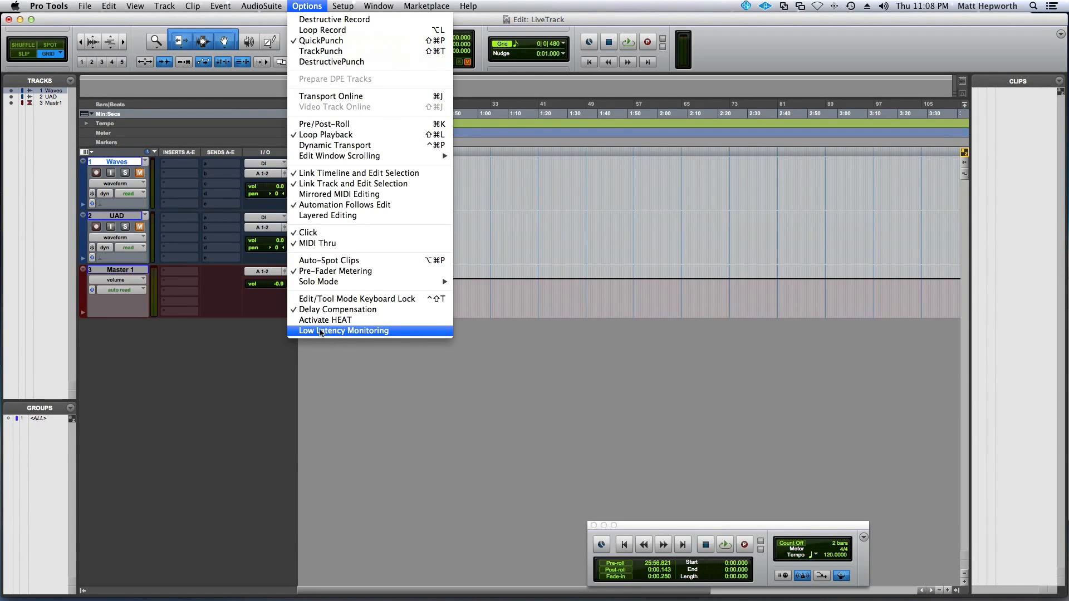
left_click(379, 6)
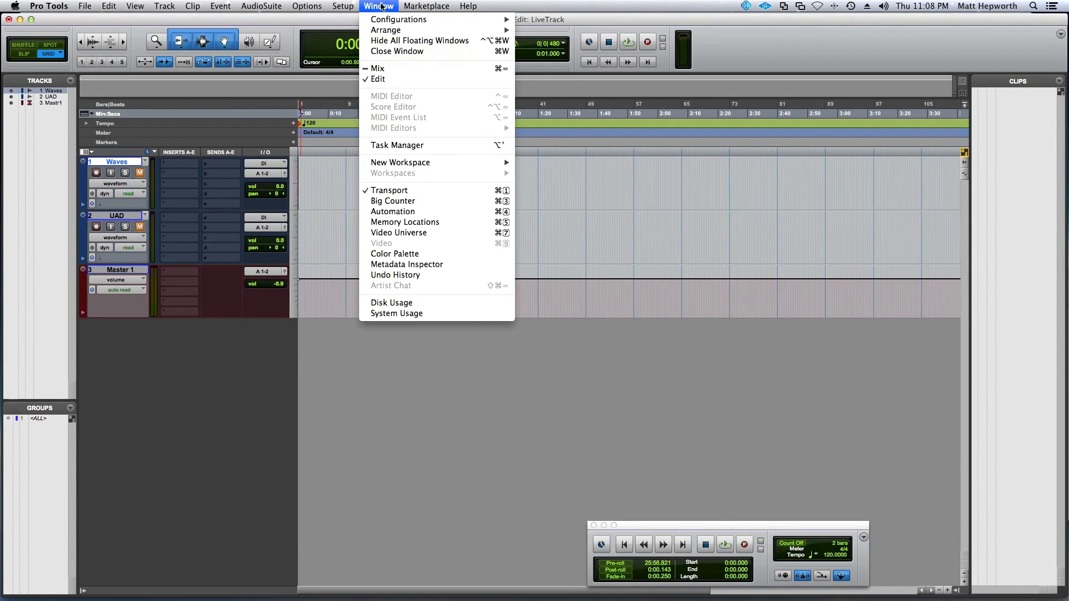
mouse_move(399, 19)
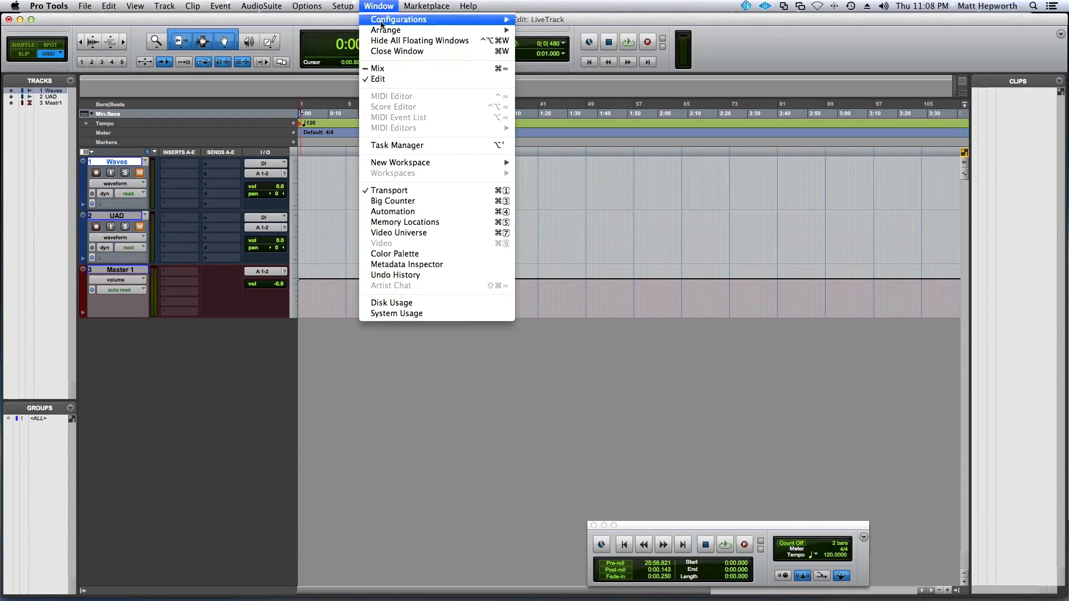
left_click(377, 68)
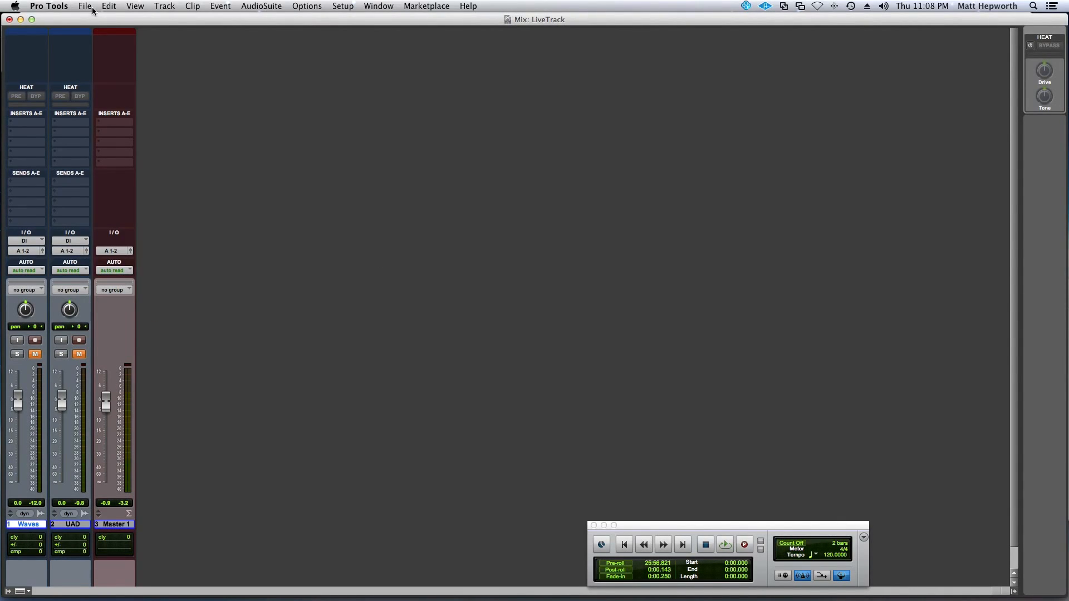
left_click(85, 5)
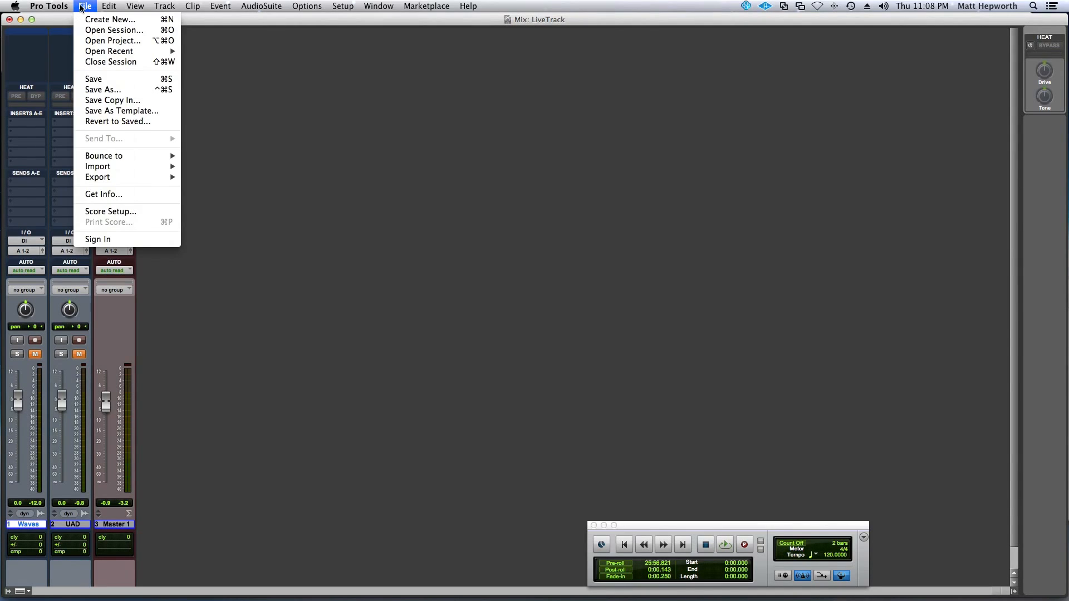
left_click(135, 6)
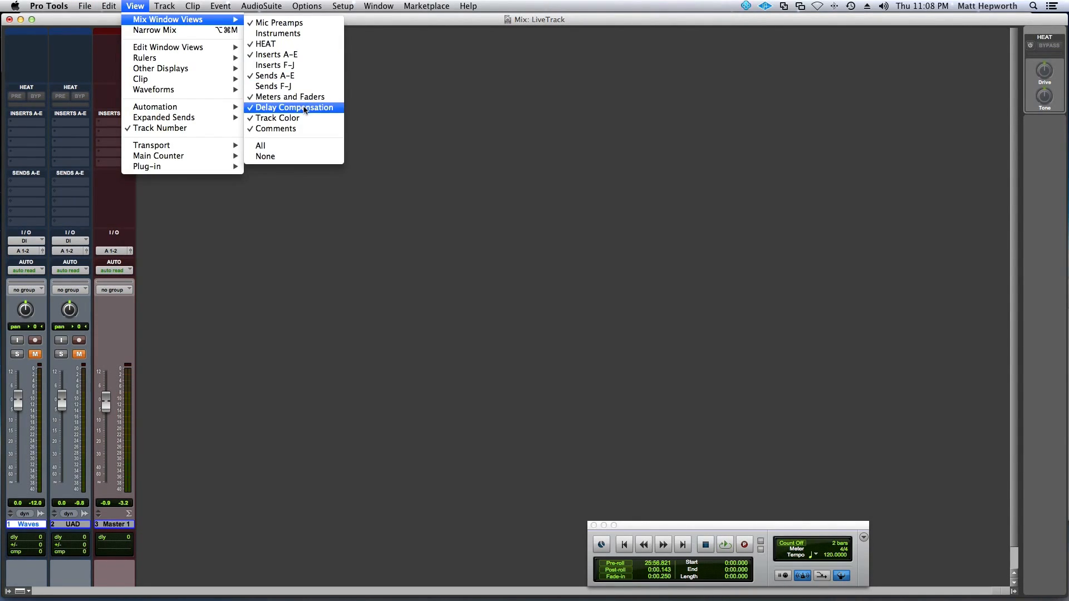
left_click(295, 107)
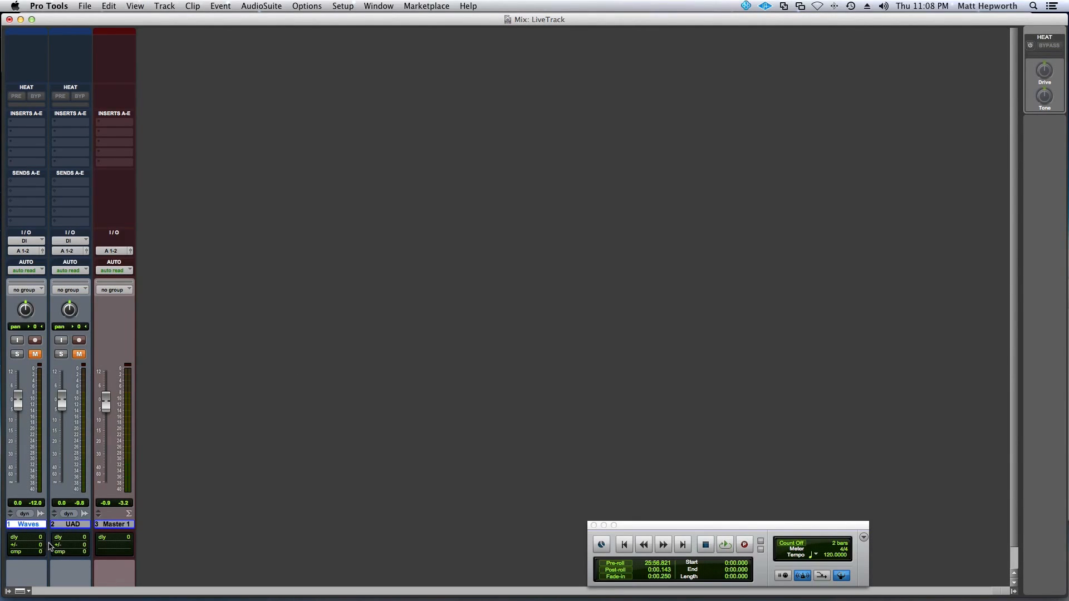
mouse_move(37, 161)
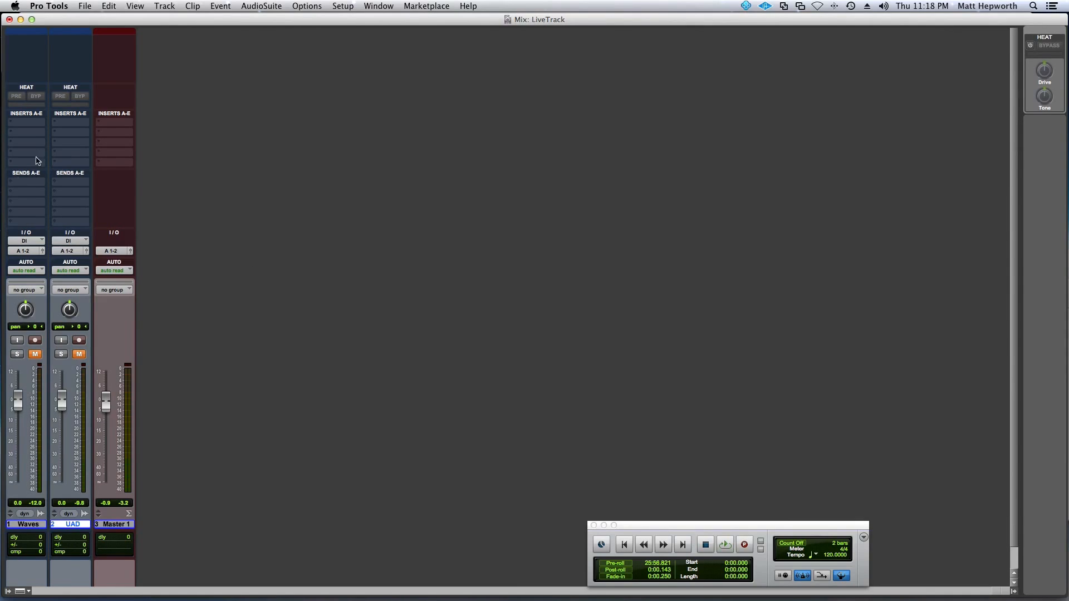
Insert the dbx-160 (mono) on the Waves track's first slot and open its plug-in window.
left_click(25, 125)
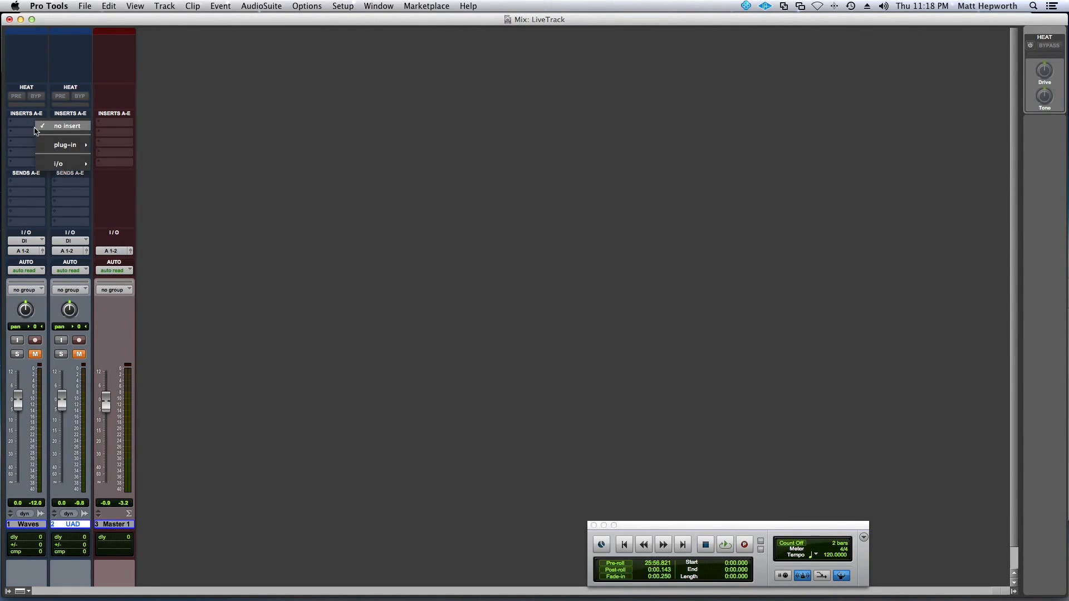
mouse_move(65, 144)
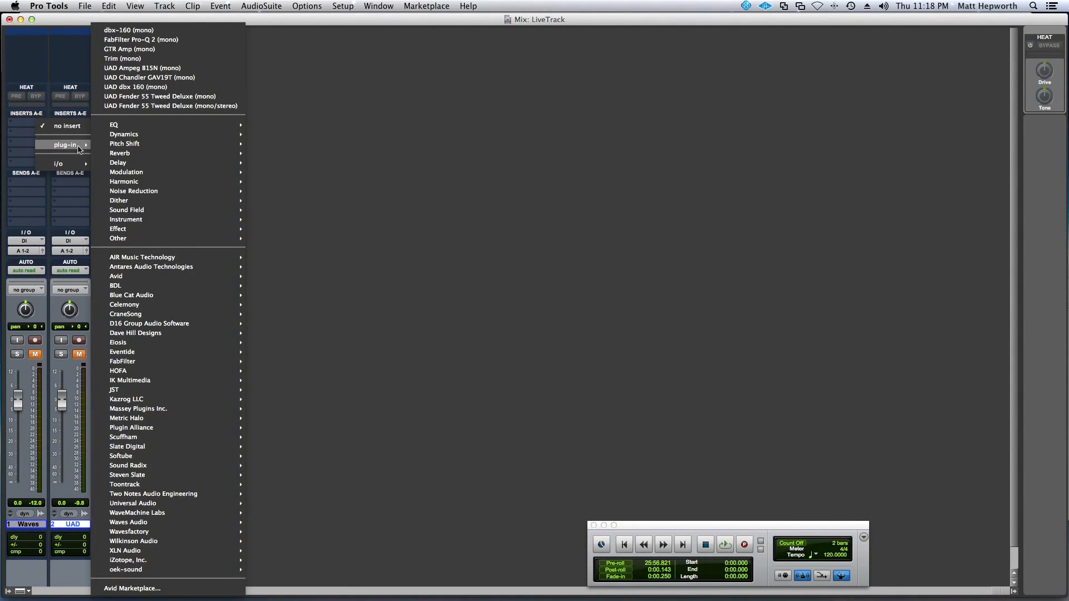
left_click(128, 29)
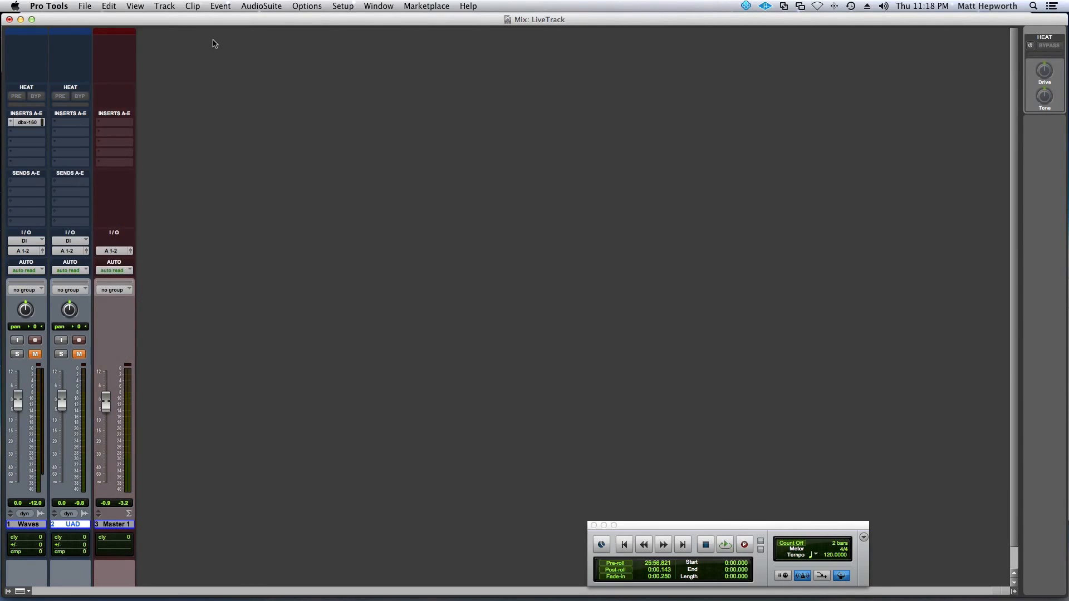
left_click(26, 122)
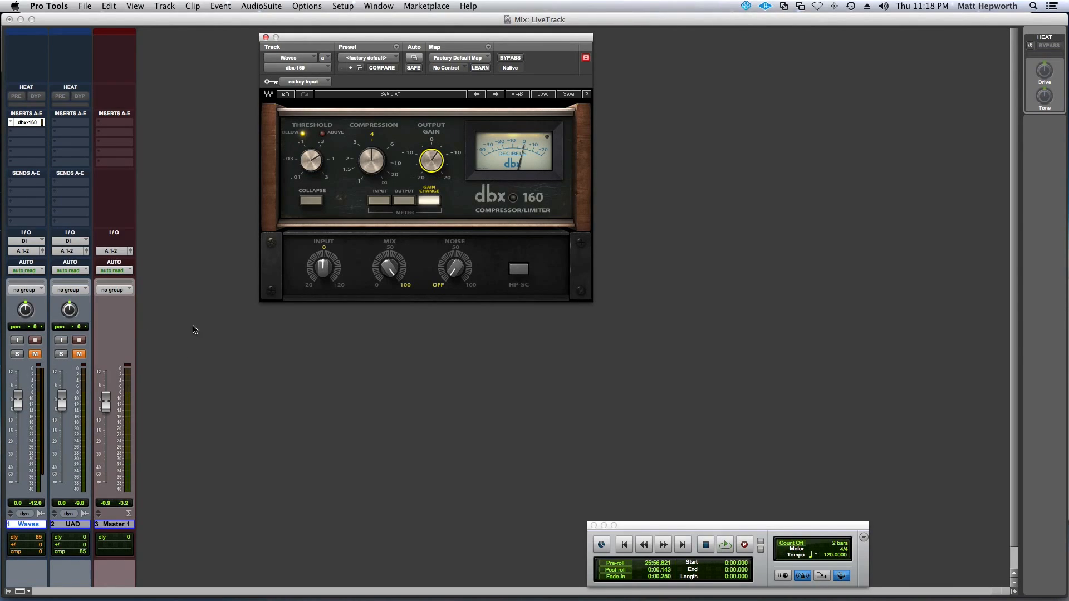
mouse_move(87, 436)
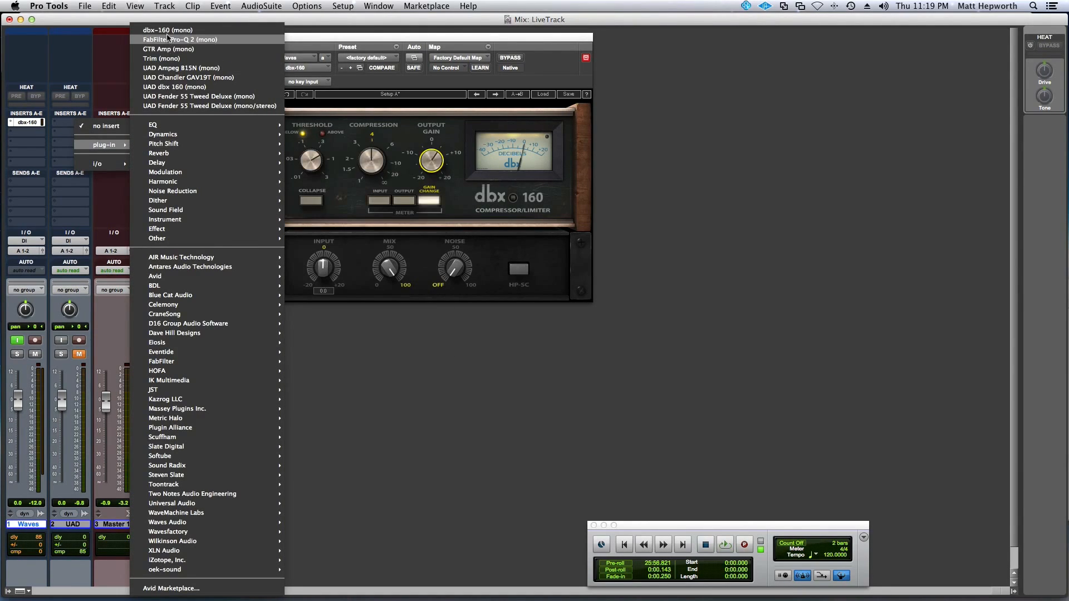
Insert the UAD dbx 160 on the UAD track, then toggle Waves input monitoring and mute buttons.
left_click(174, 86)
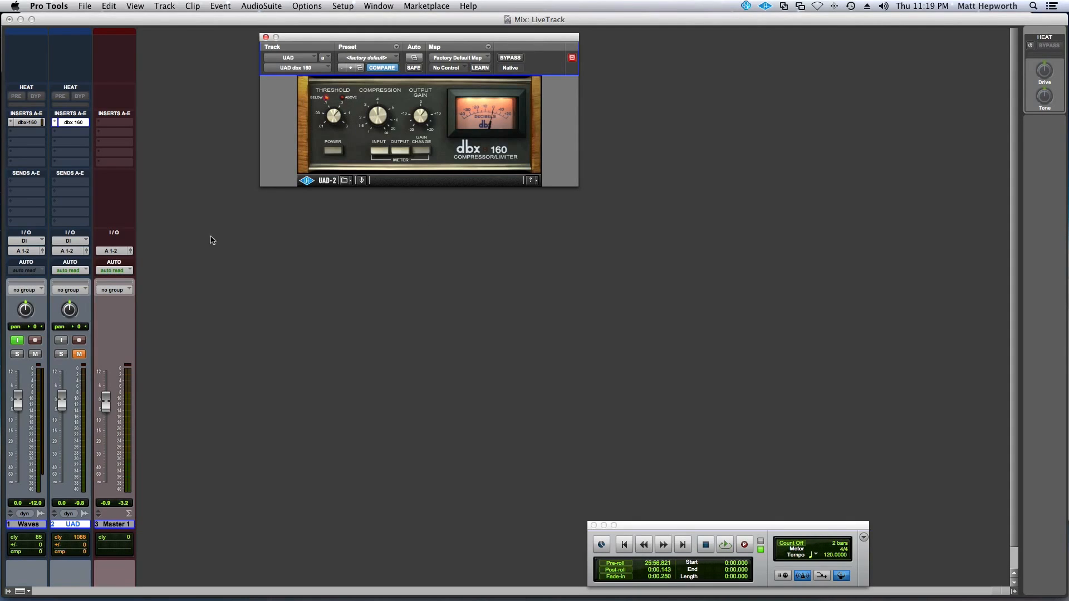
left_click(35, 354)
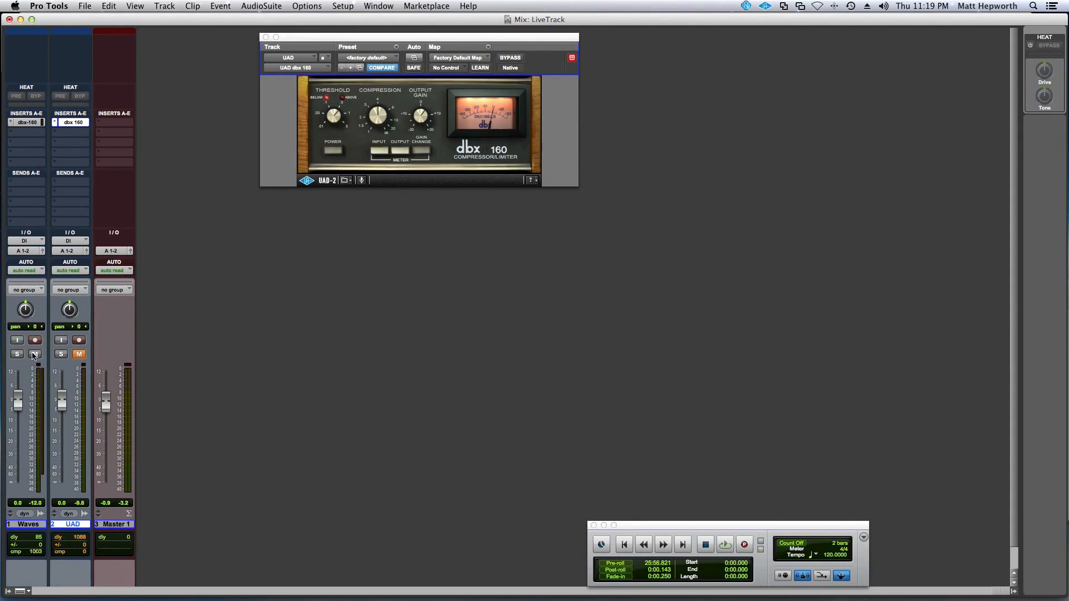
left_click(35, 354)
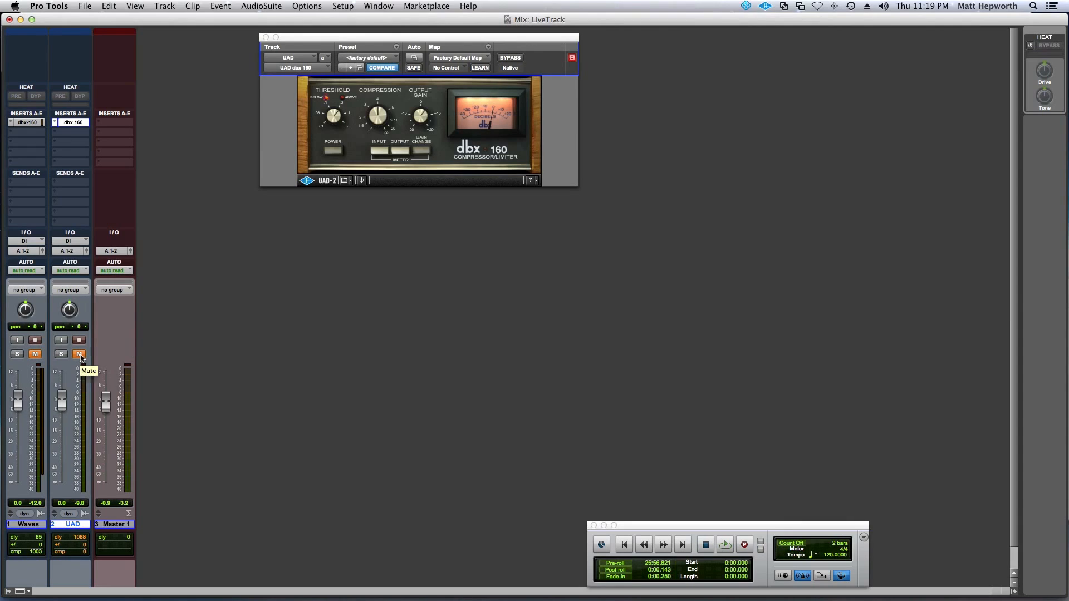
left_click(78, 354)
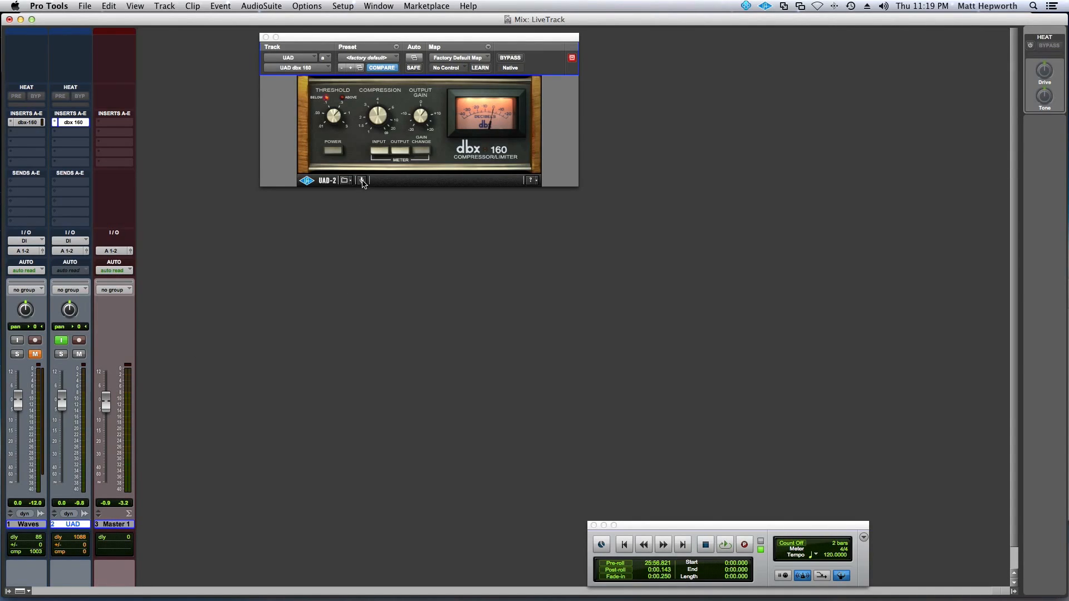
Switch the UAD dbx 160 to LiveTrack mode, dropping the UAD track's delay to 64 samples.
left_click(362, 180)
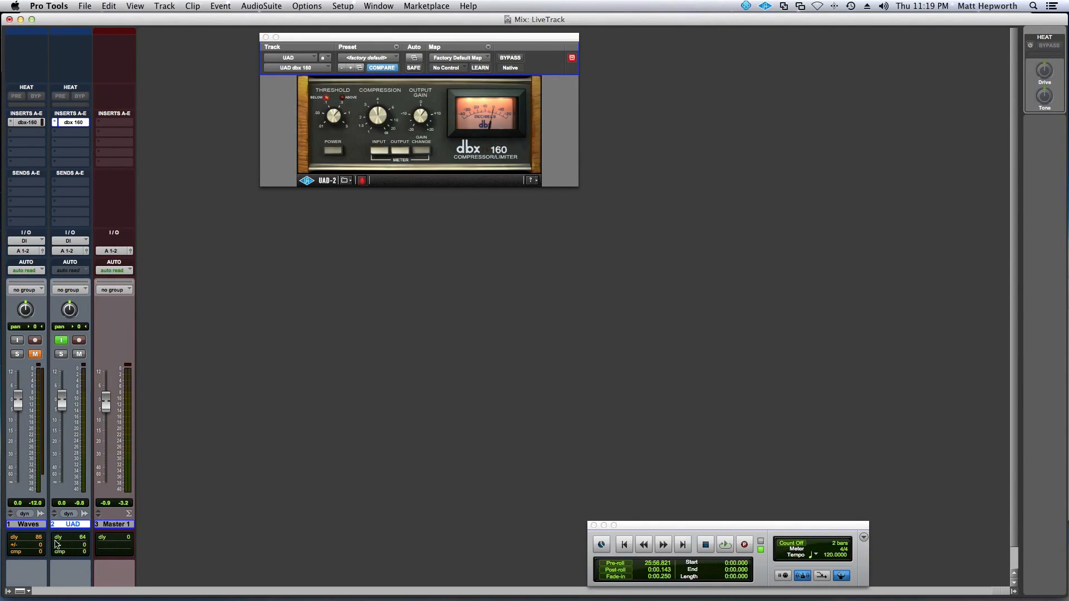
mouse_move(80, 541)
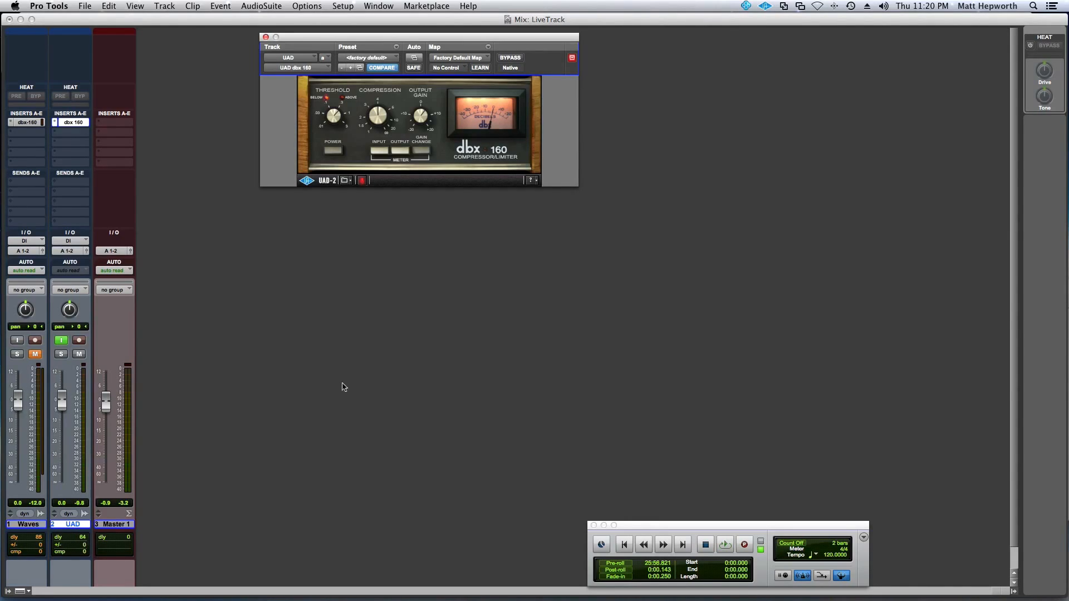
mouse_move(497, 313)
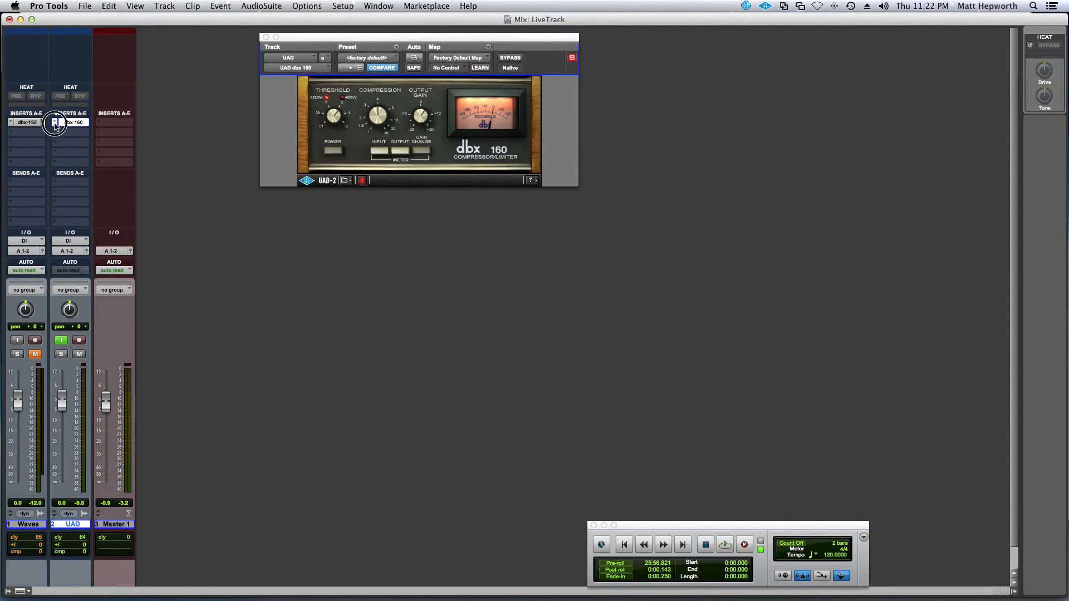
Bring up the plug-in choices for the UAD track's insert A, still holding the dbx 160.
left_click(26, 122)
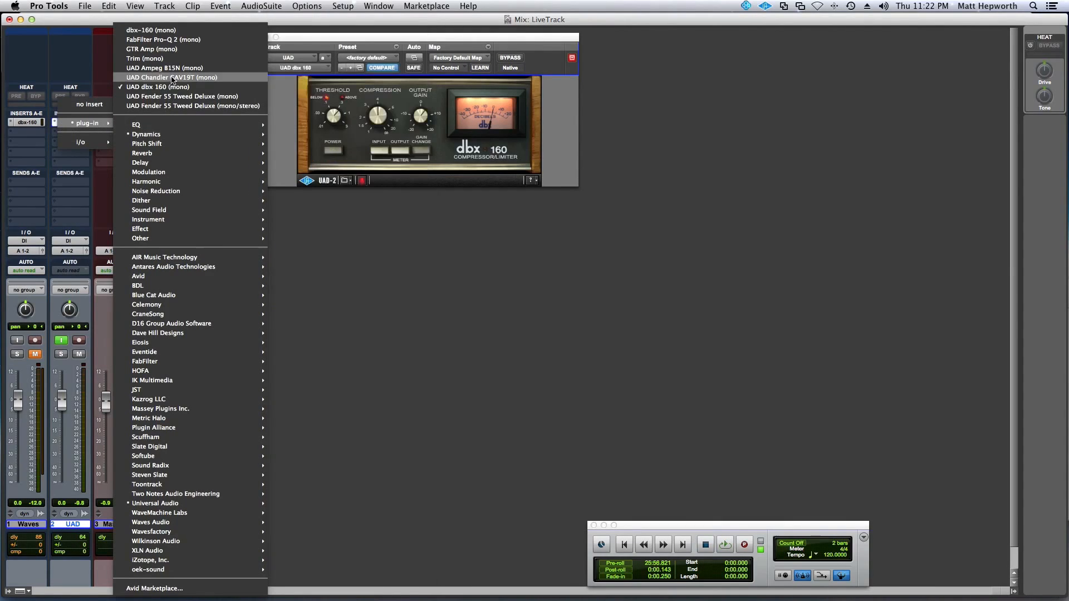
mouse_move(164, 68)
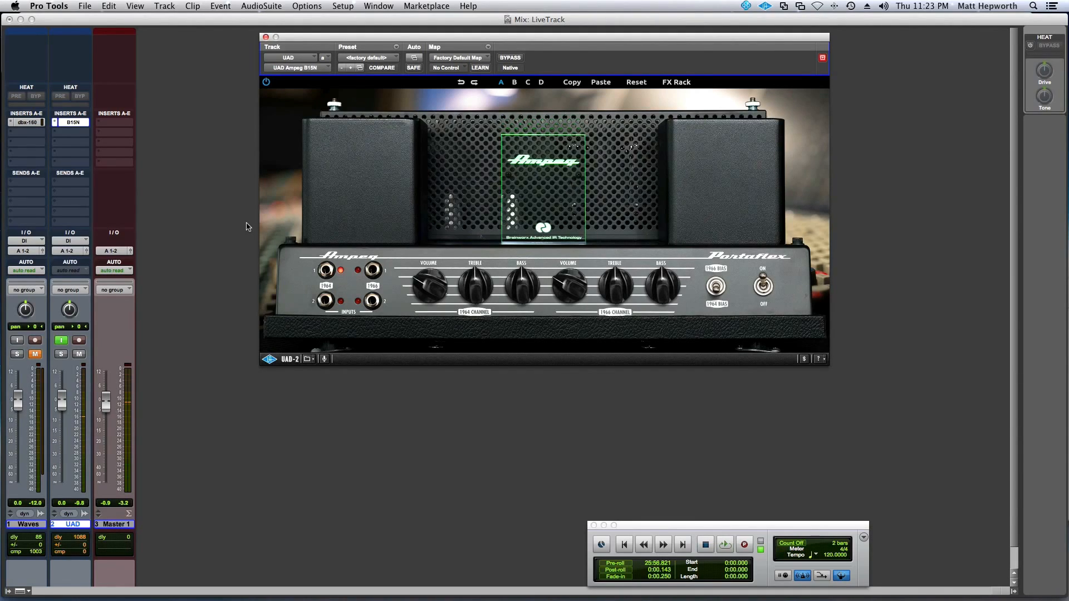
mouse_move(329, 366)
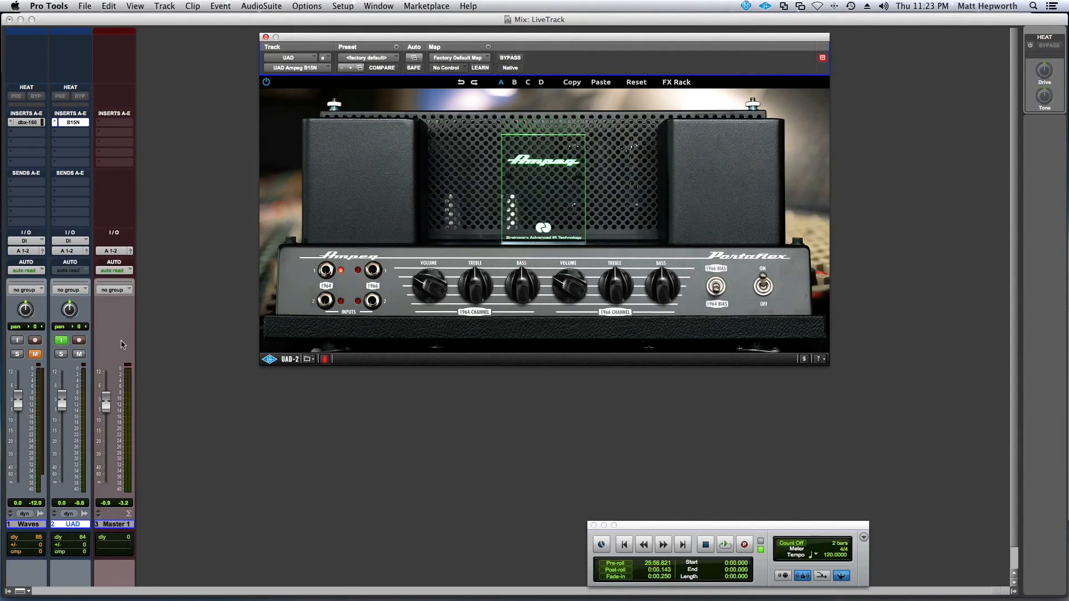
mouse_move(12, 122)
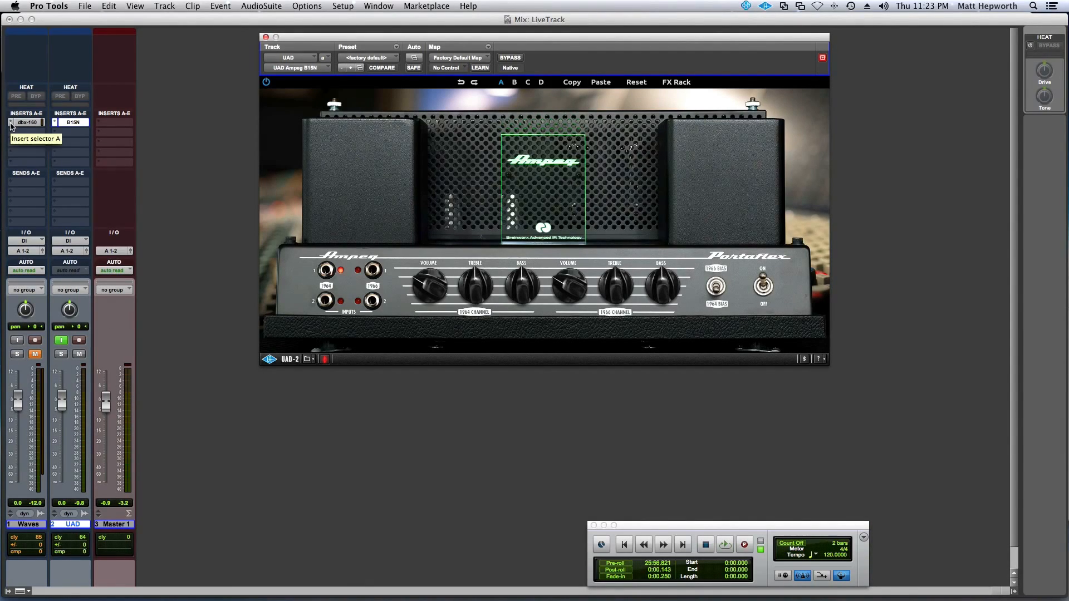
Swap insert A on the Waves track to GTR Amp (mono), giving 34 delay and 30 compensation.
left_click(27, 122)
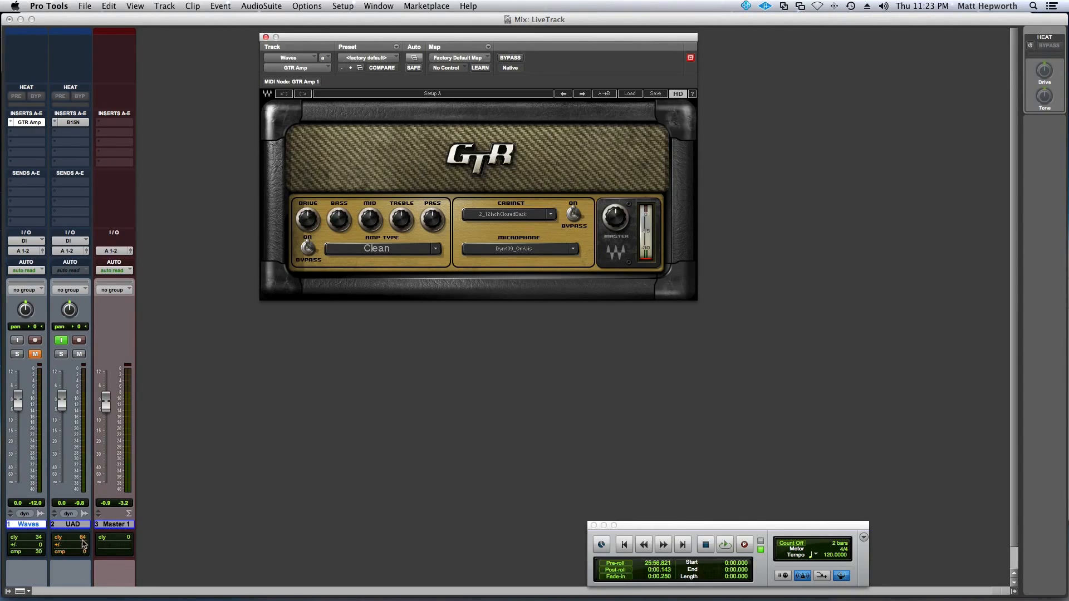
mouse_move(68, 540)
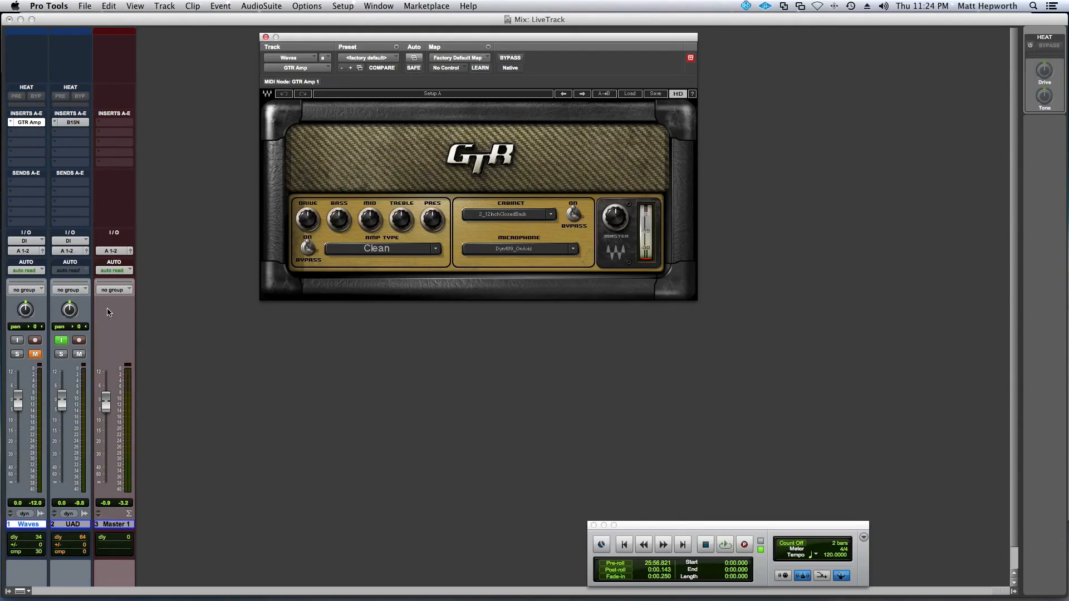
mouse_move(86, 189)
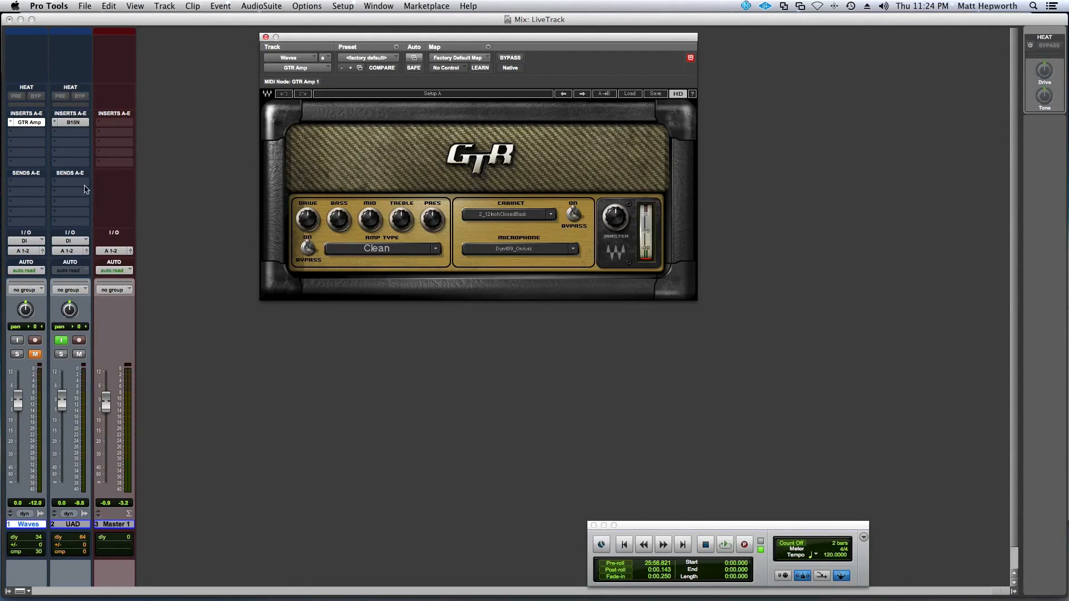
Put the UAD Fender 55 Tweed Deluxe on the UAD track's insert A, reading 1207 delay.
left_click(70, 122)
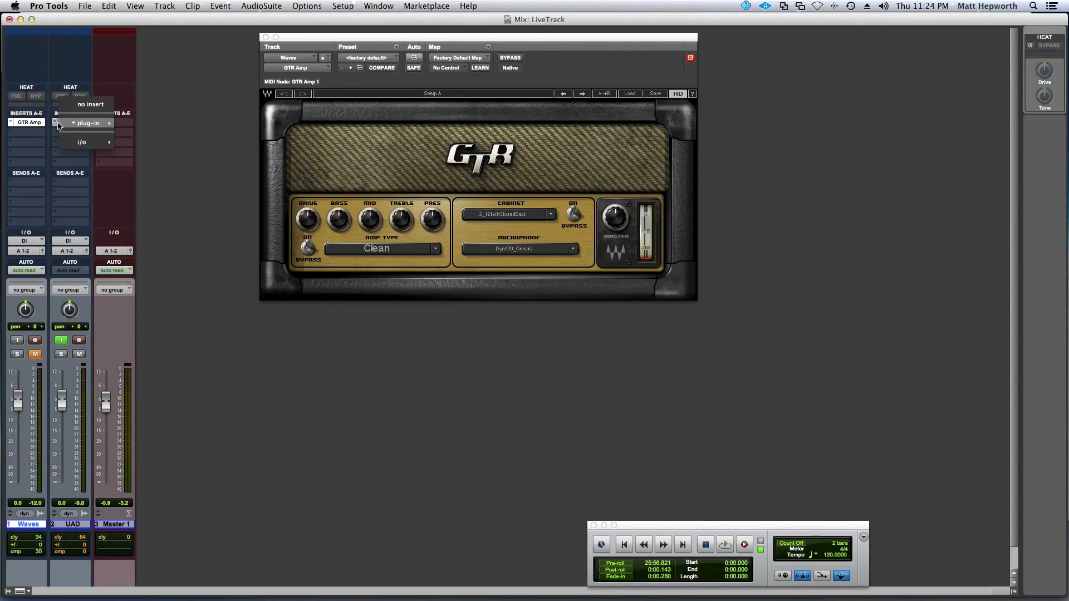
left_click(89, 123)
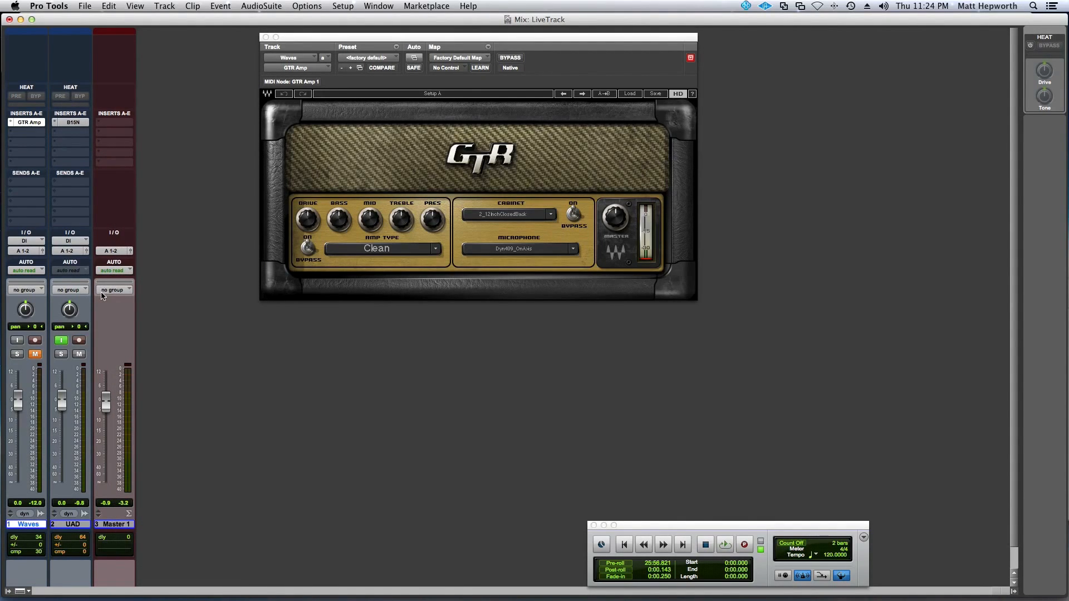
left_click(72, 122)
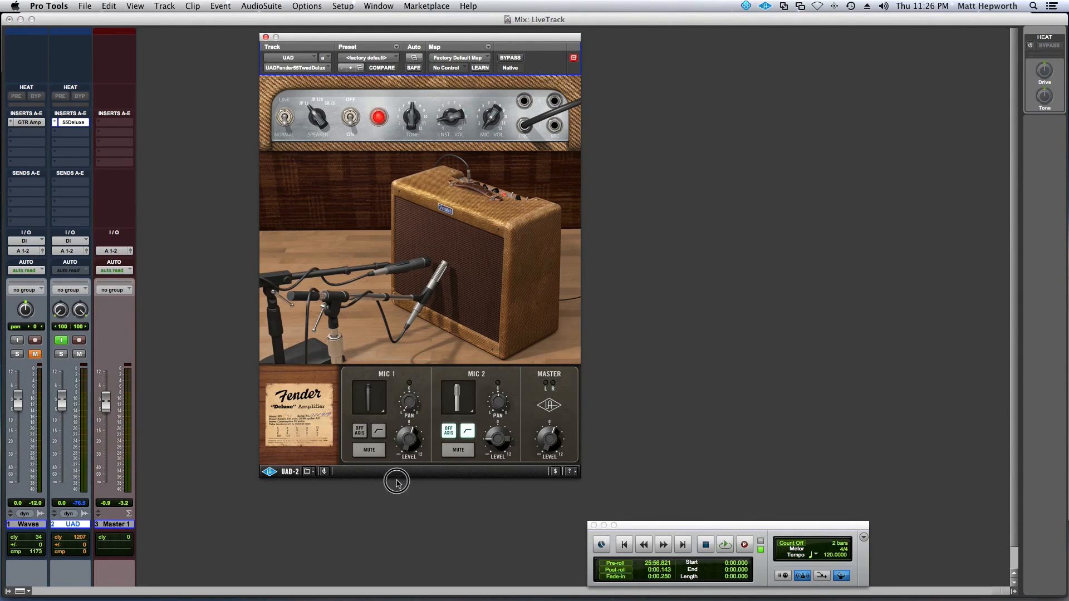
Bring the Fender 55 Tweed Deluxe window forward and enable its LiveTrack low-latency mode.
left_click(382, 67)
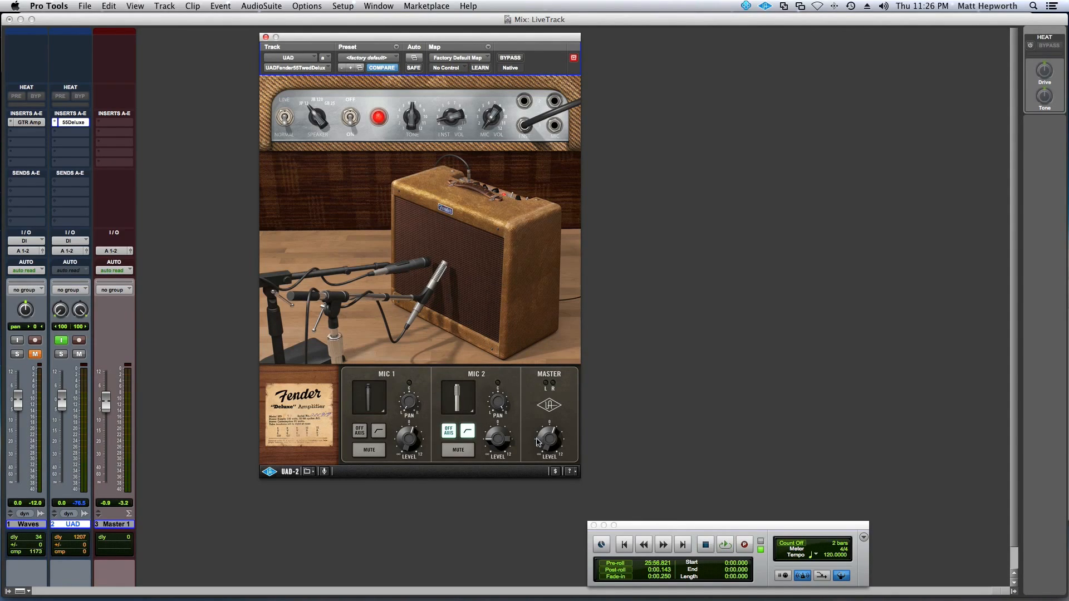
mouse_move(335, 464)
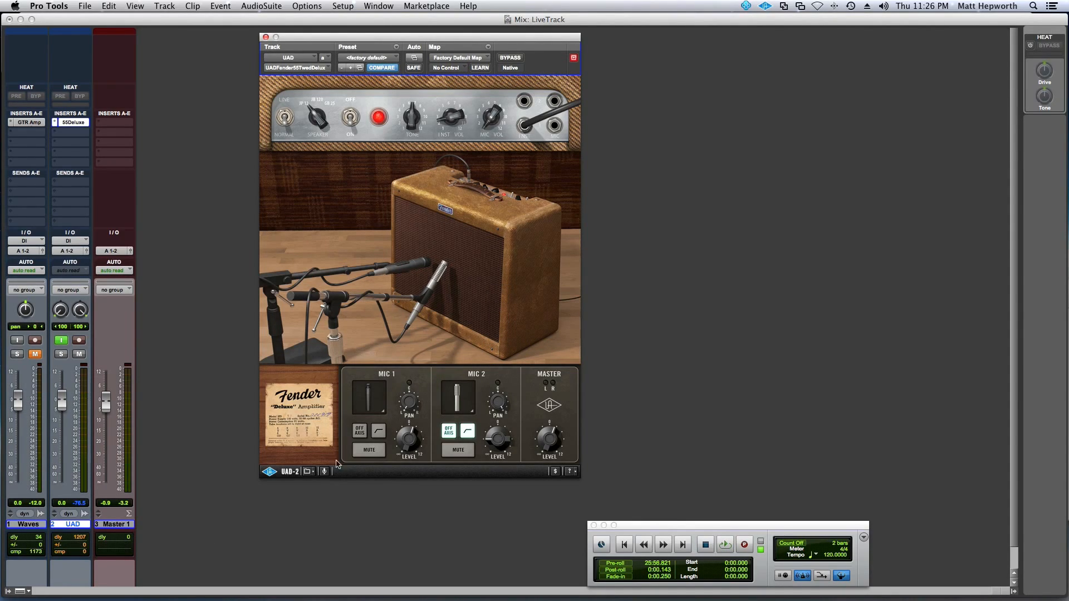
left_click(324, 472)
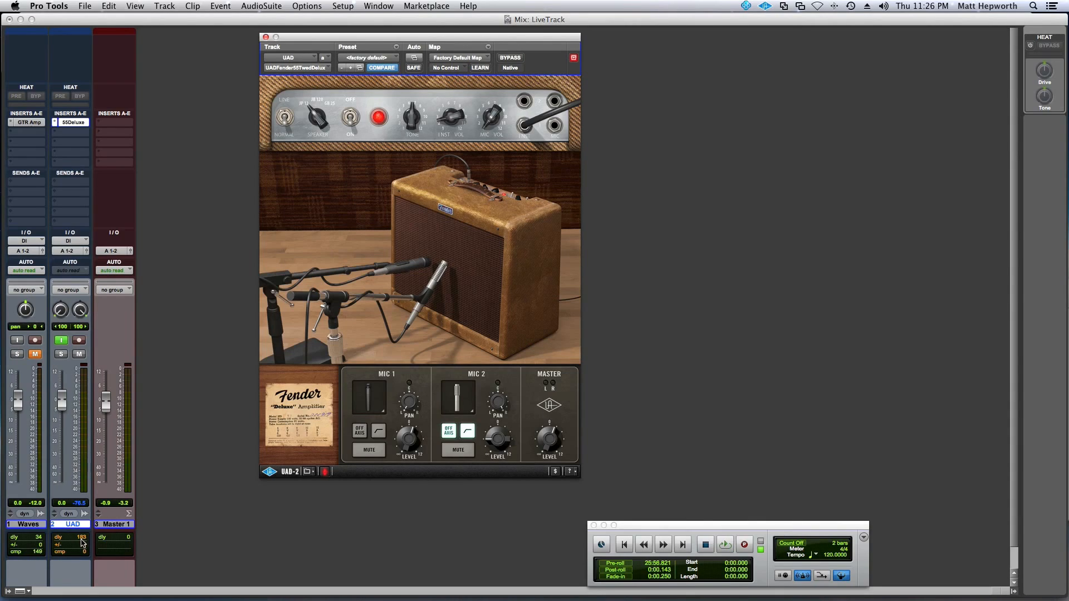
mouse_move(82, 543)
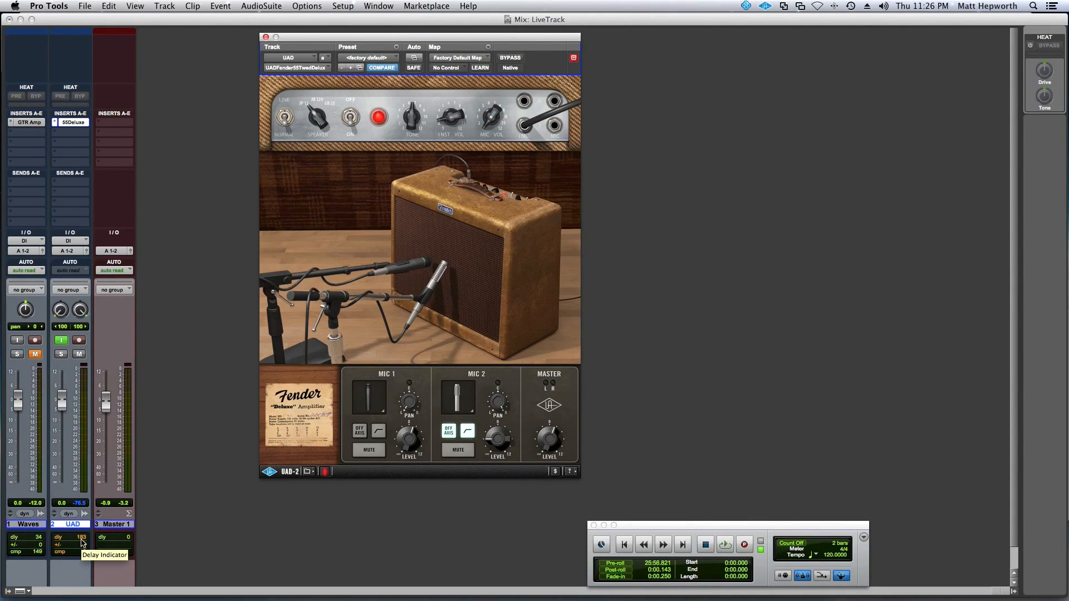